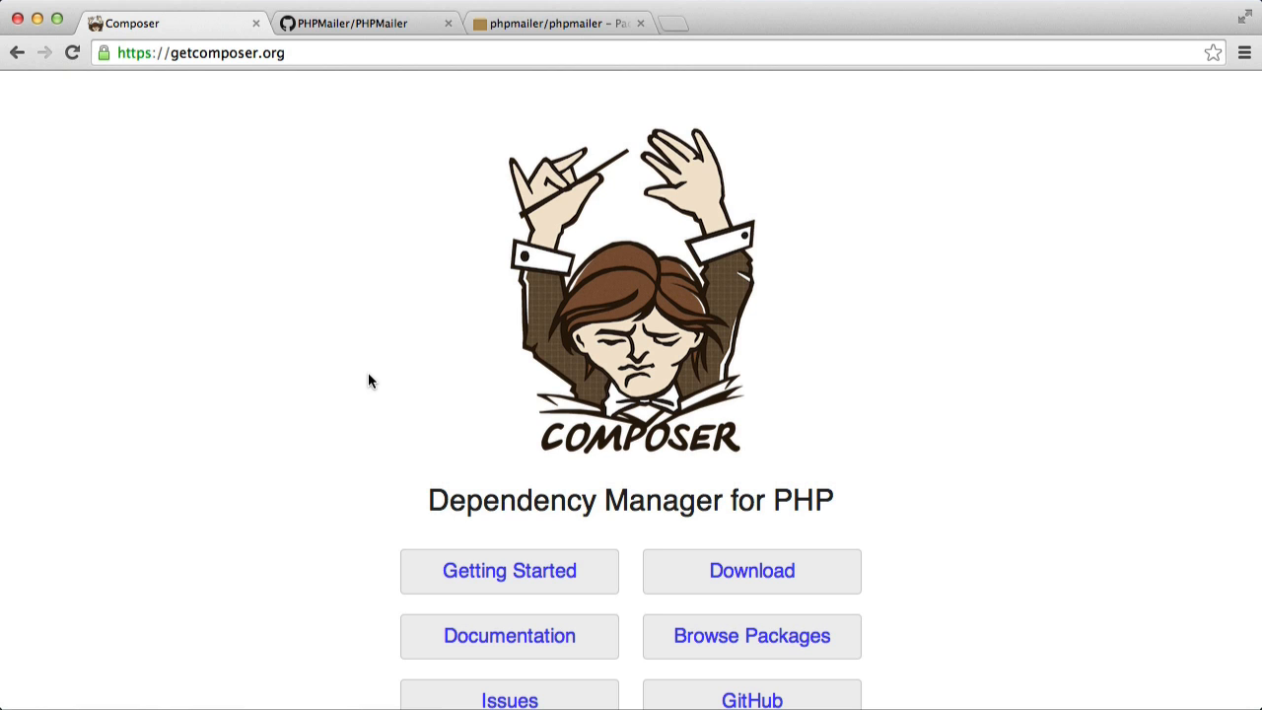
Step: Look up phpmailer on Packagist, then run composer in the project folder to list commands
left_click(557, 22)
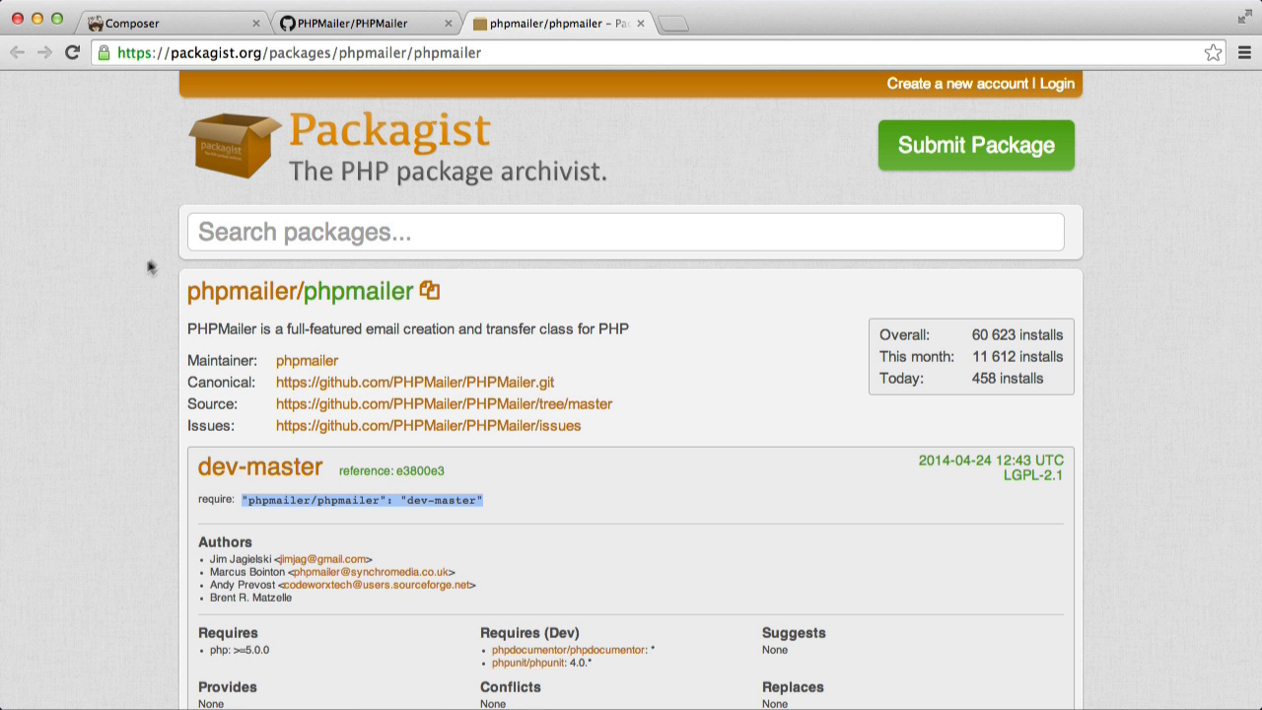
left_click(173, 23)
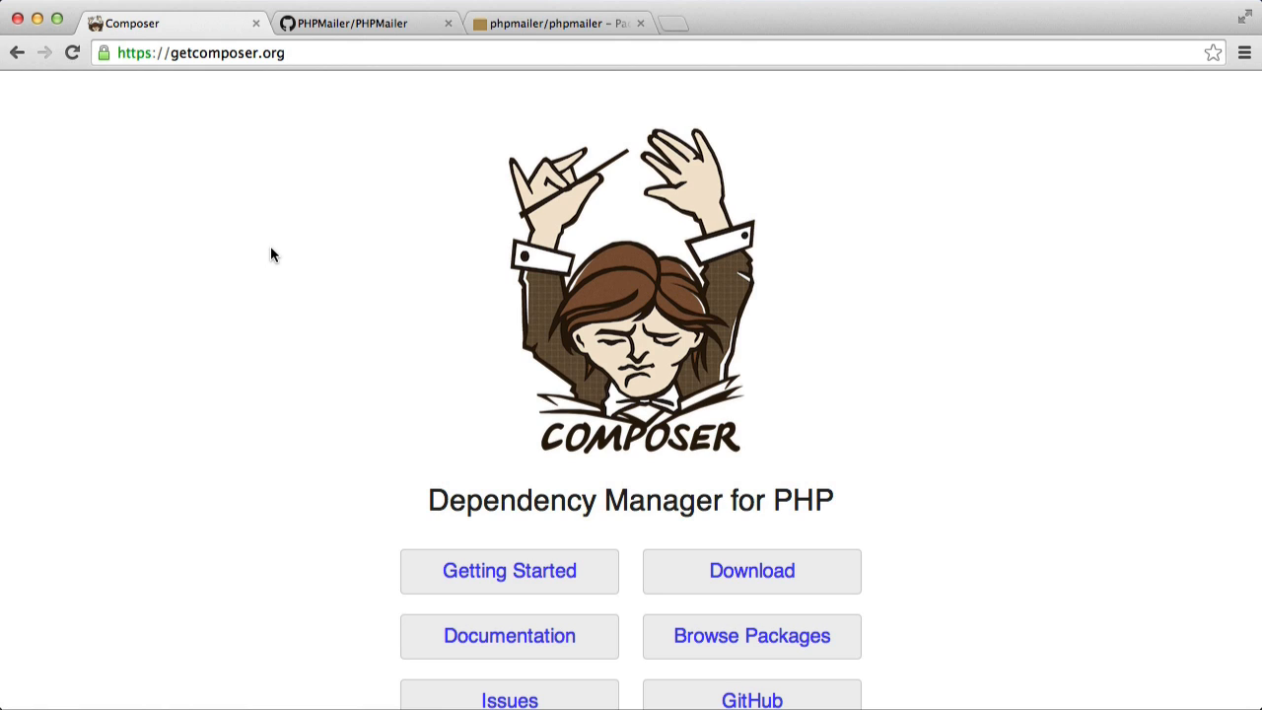
mouse_move(188, 680)
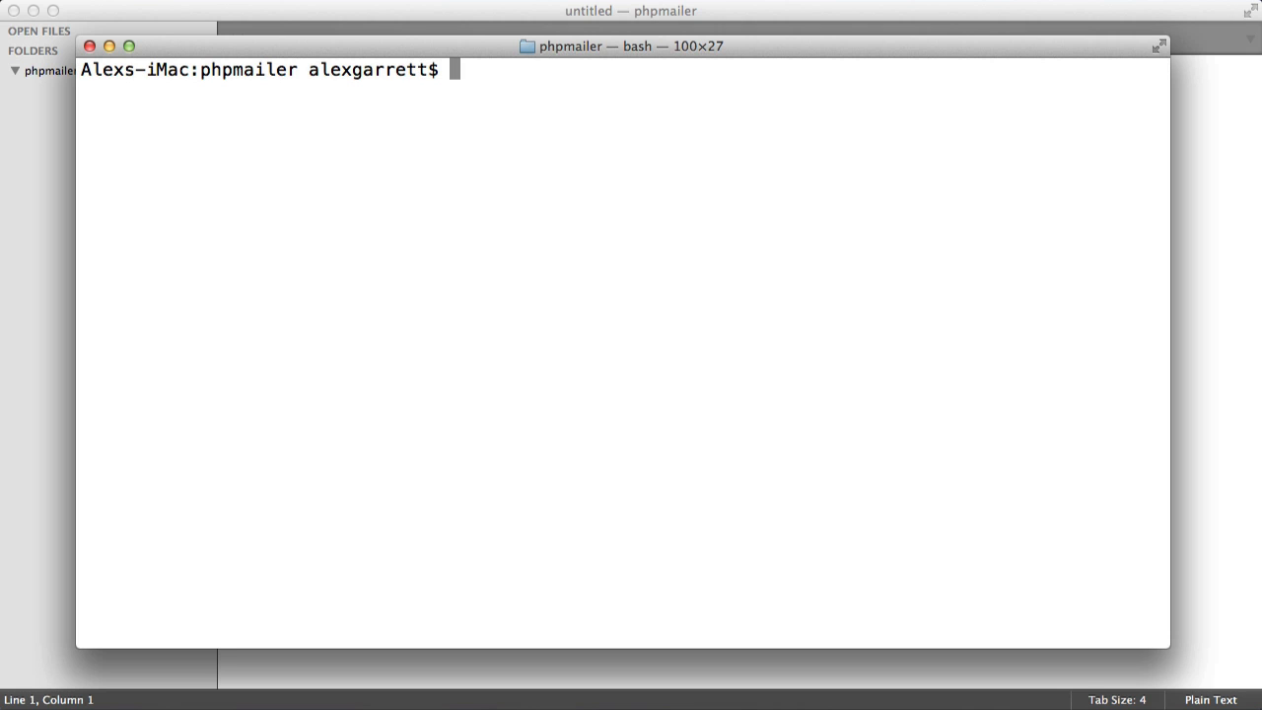
type("compose")
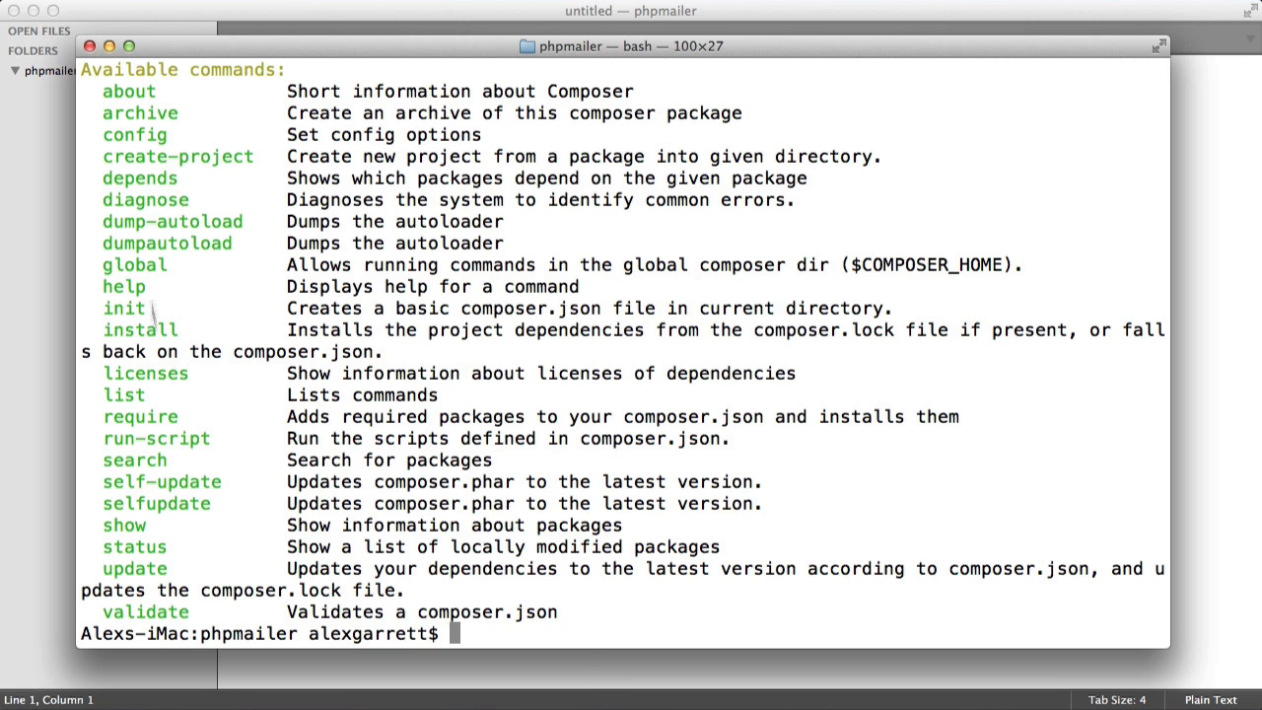
Step: Create a new folder named 'vendor' under the phpmailer project in the sidebar
right_click(49, 70)
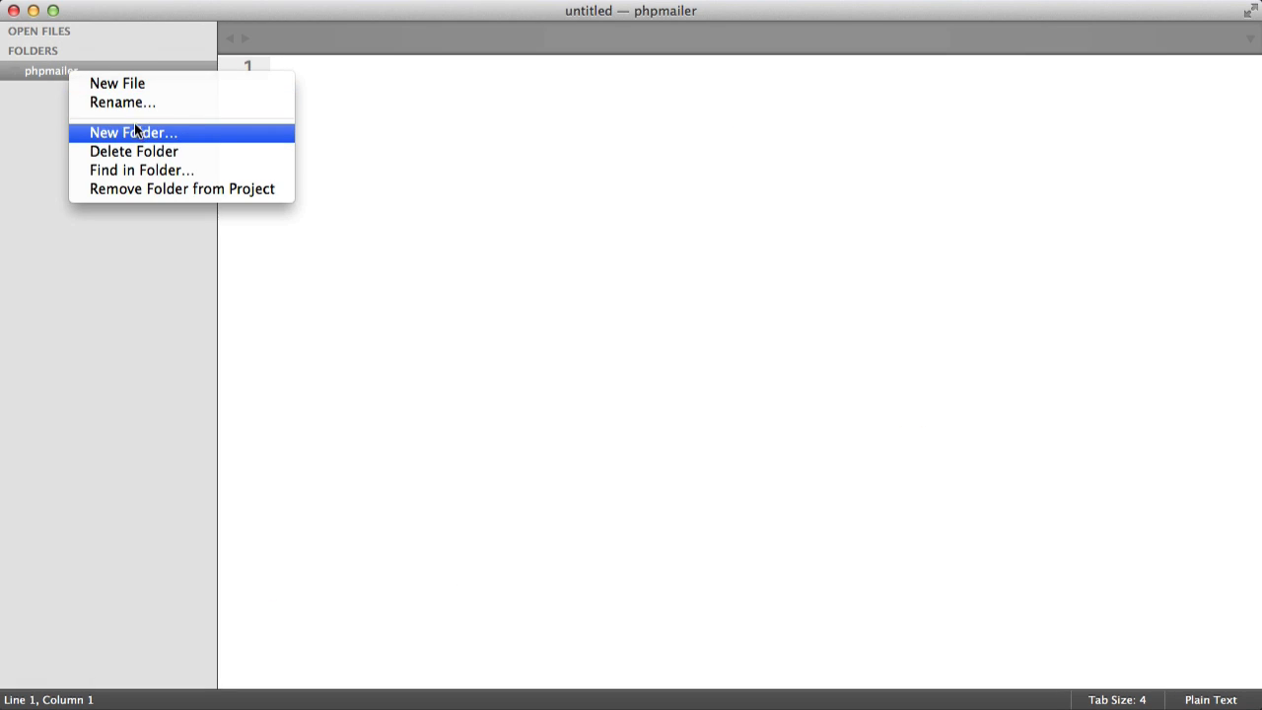
left_click(133, 132)
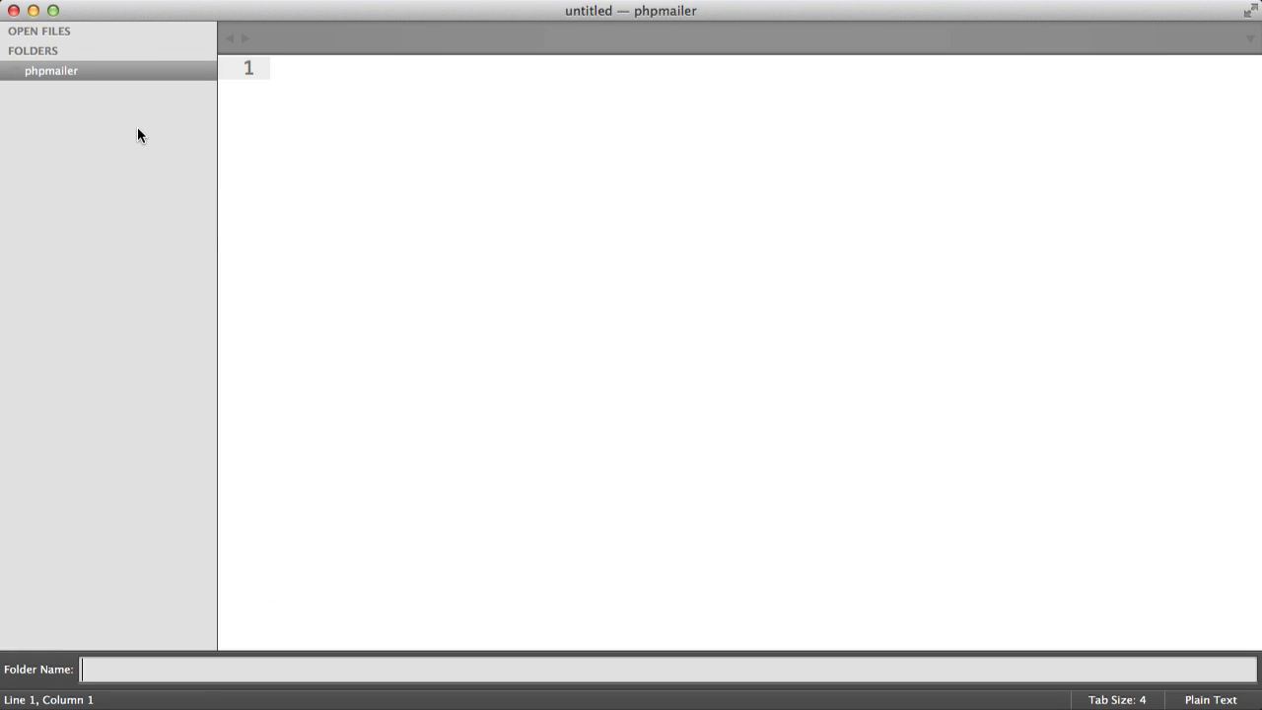
type("vendor")
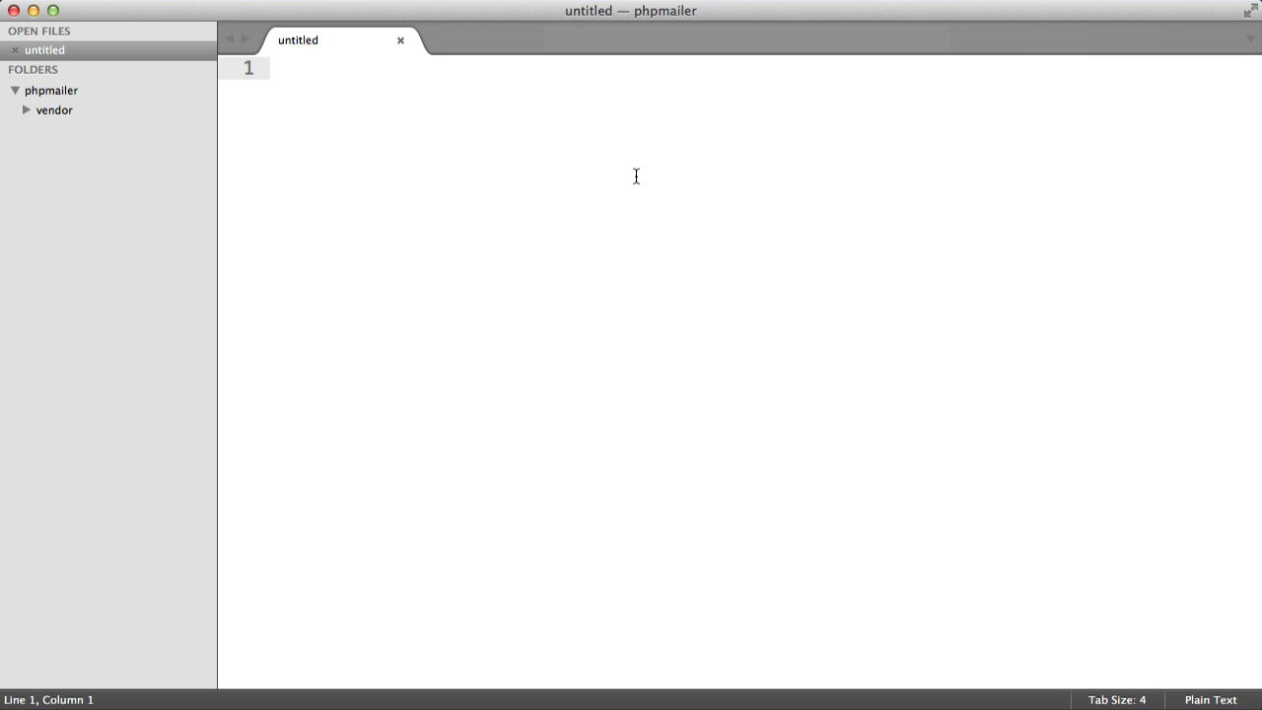
Step: Write a require block for phpmailer/phpmailer dev-master and save it as composer.json
type("{")
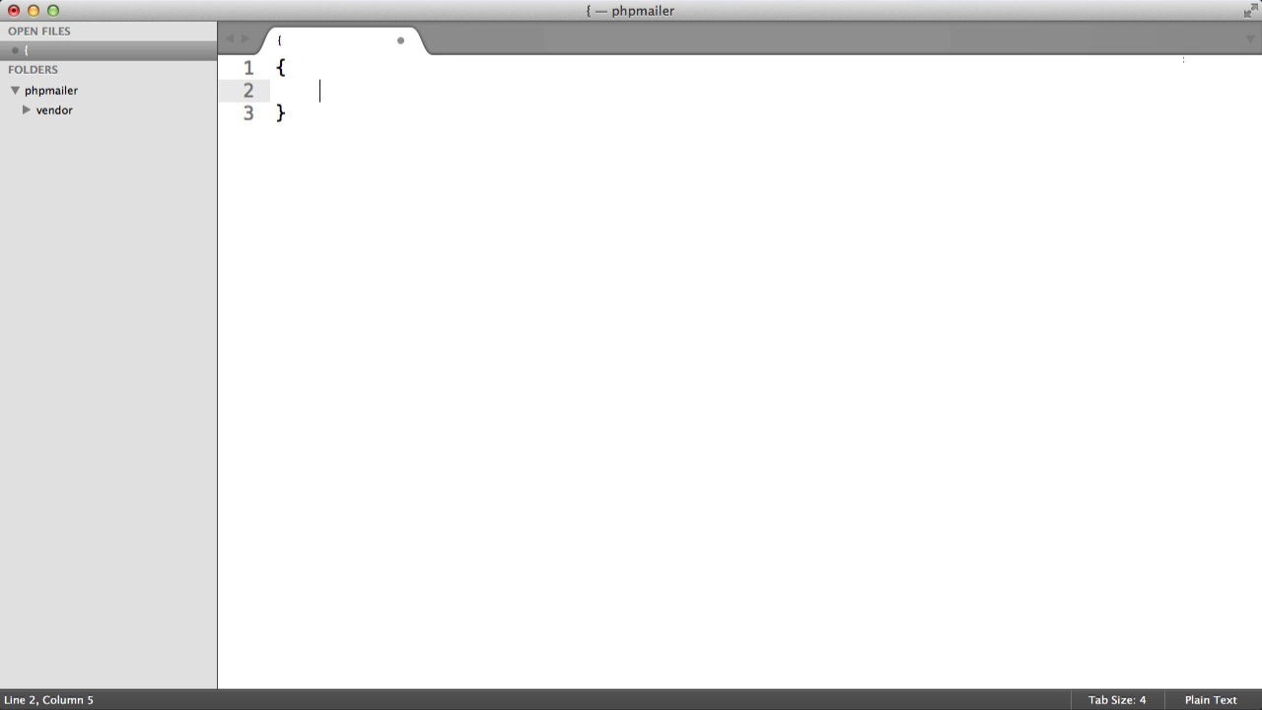
type("\"requi\"")
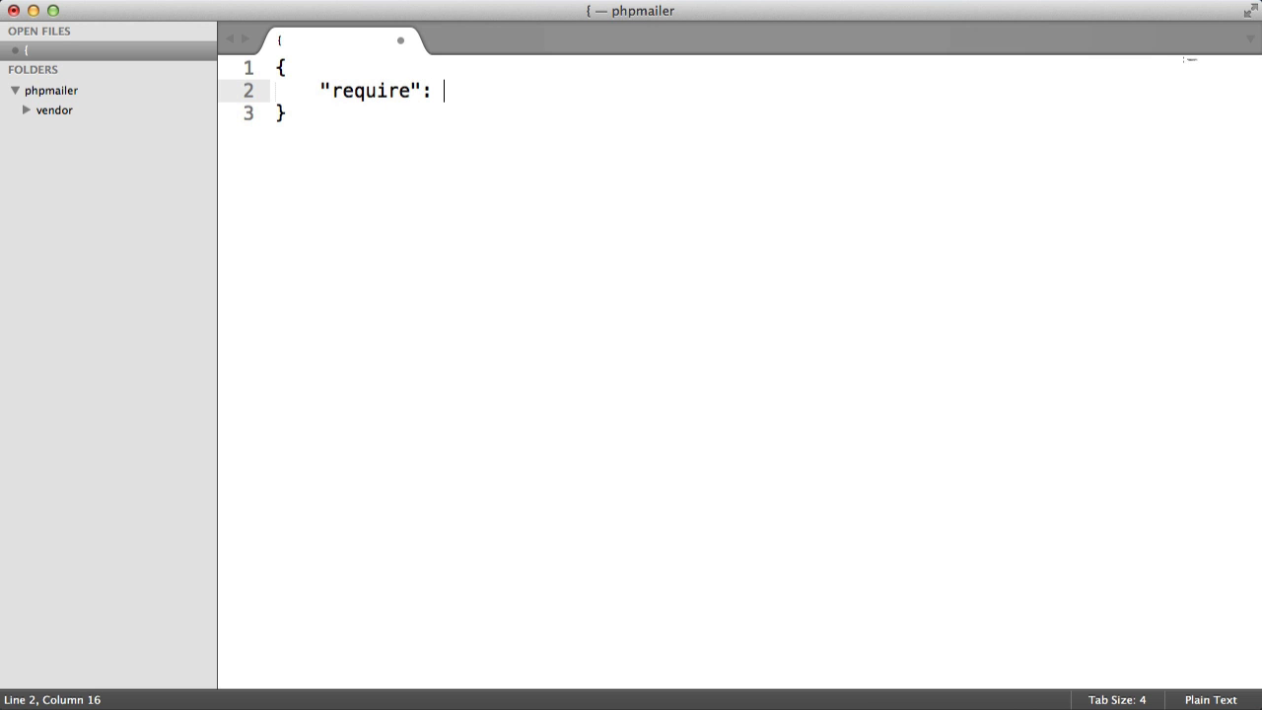
type("{")
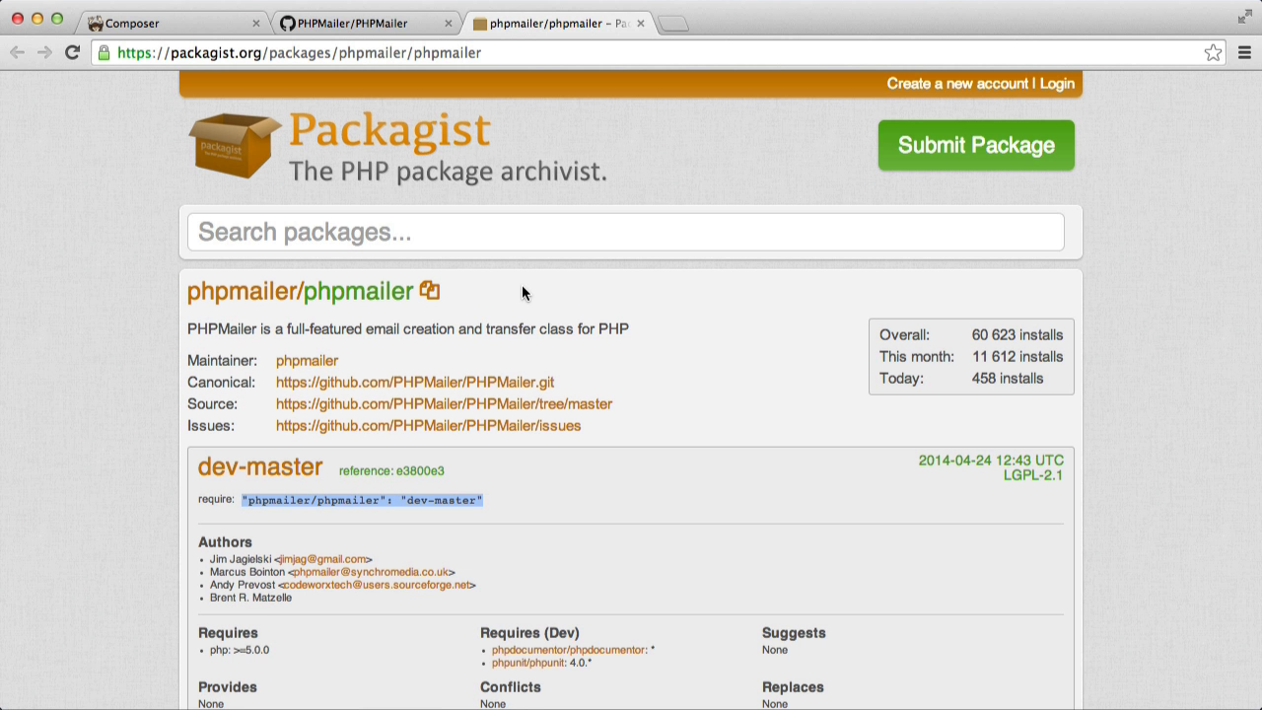
mouse_move(148, 493)
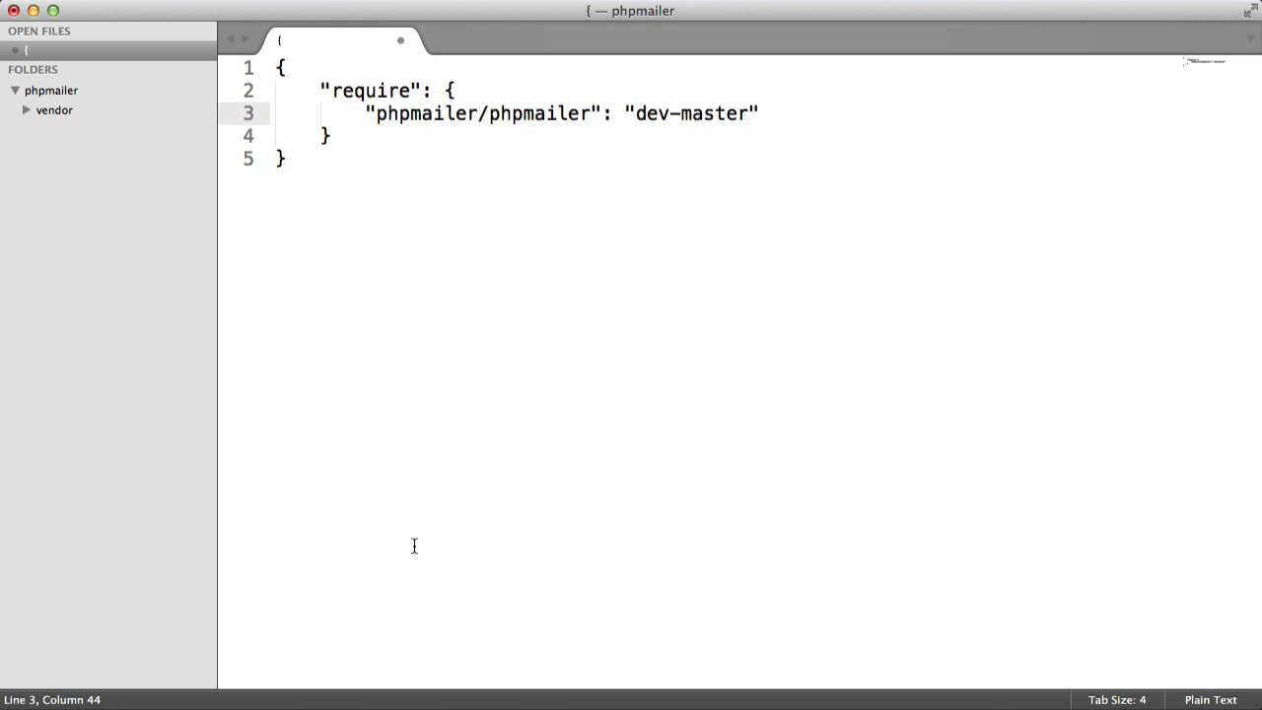
key("cmd+s")
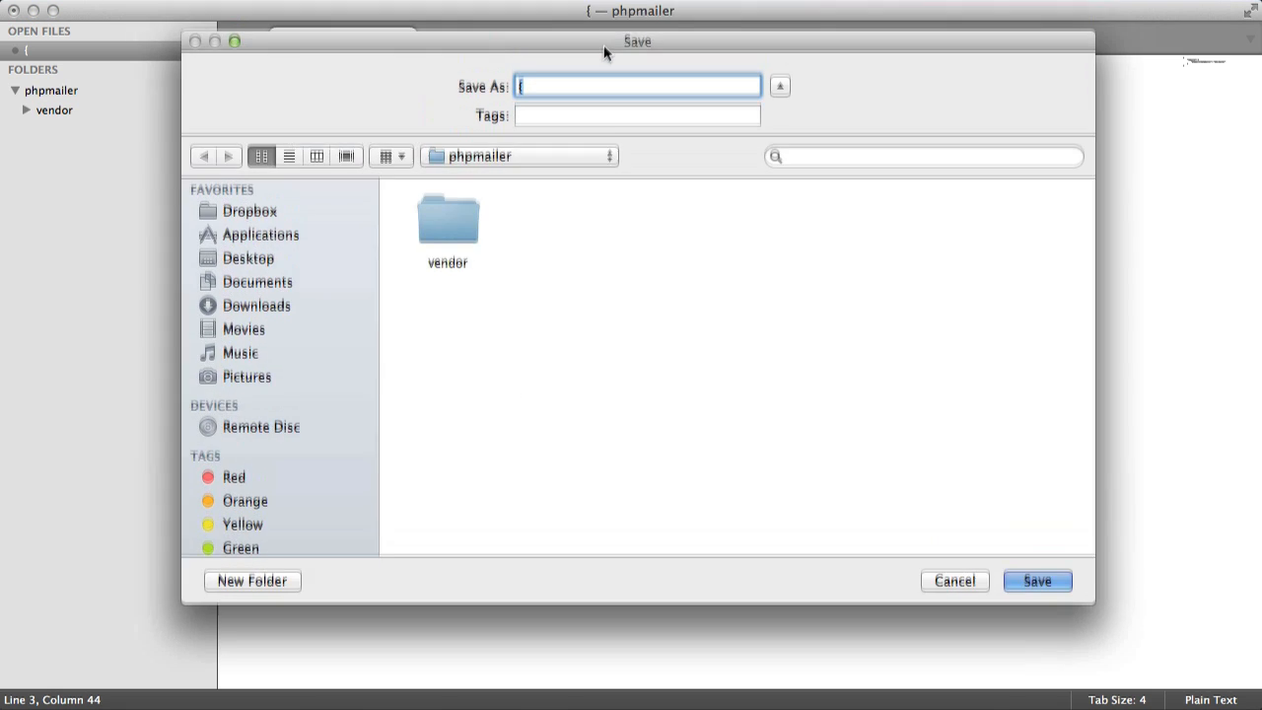
type("composer")
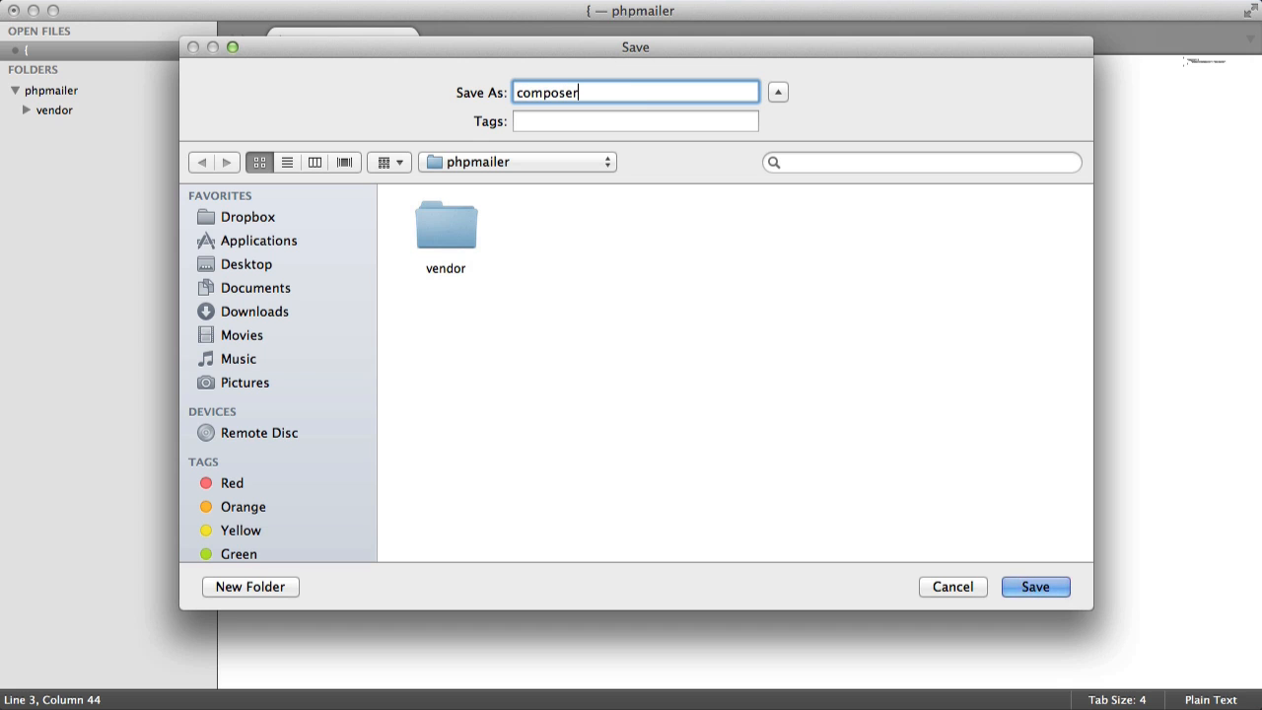
type(".json")
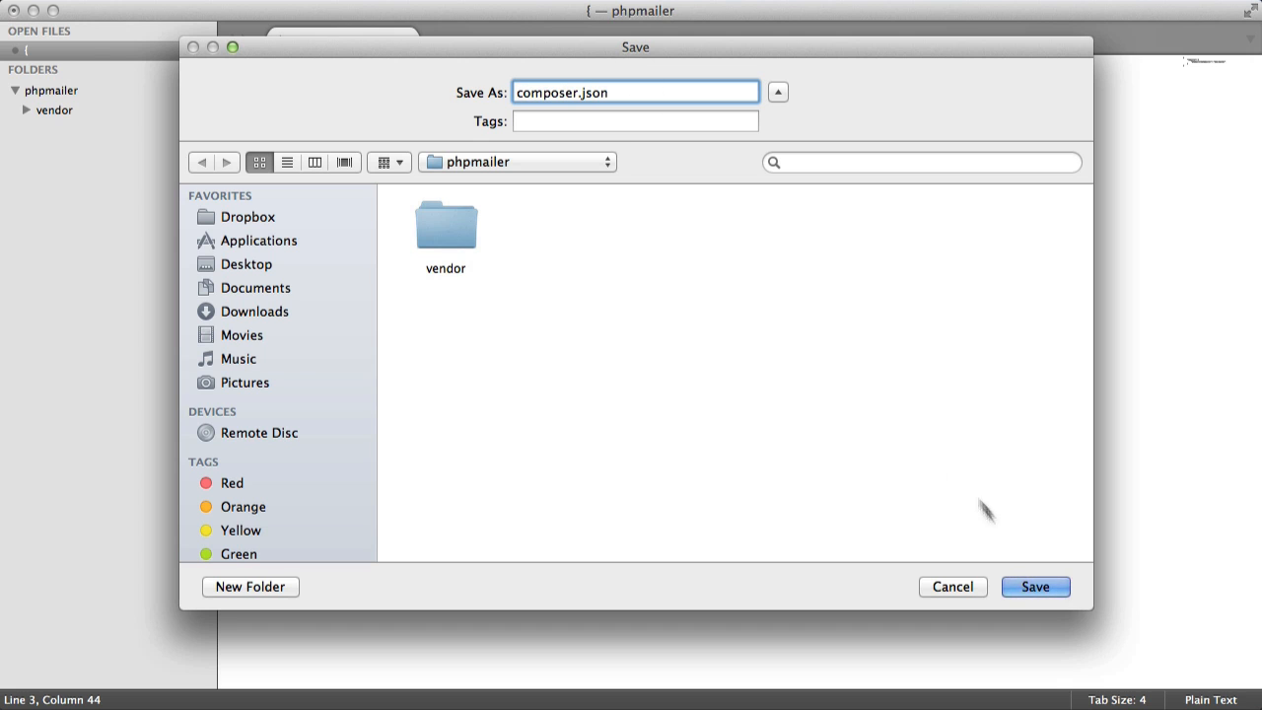
left_click(1034, 586)
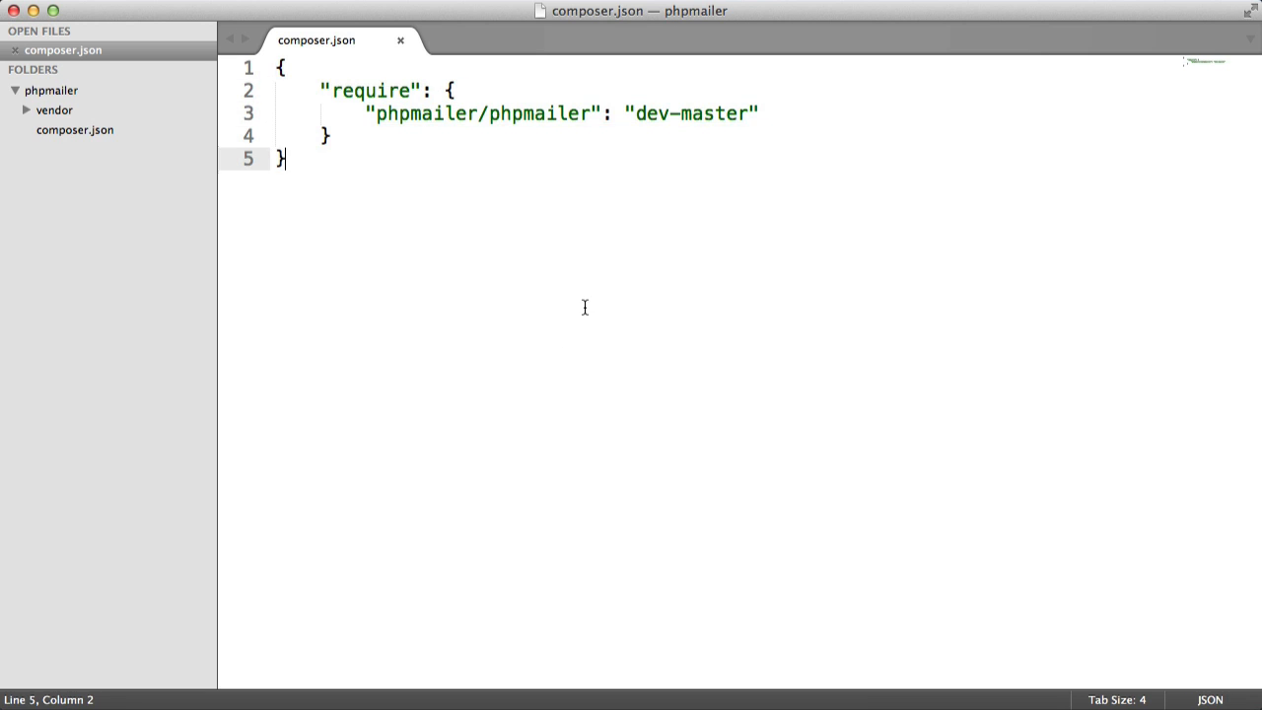
key("cmd+s")
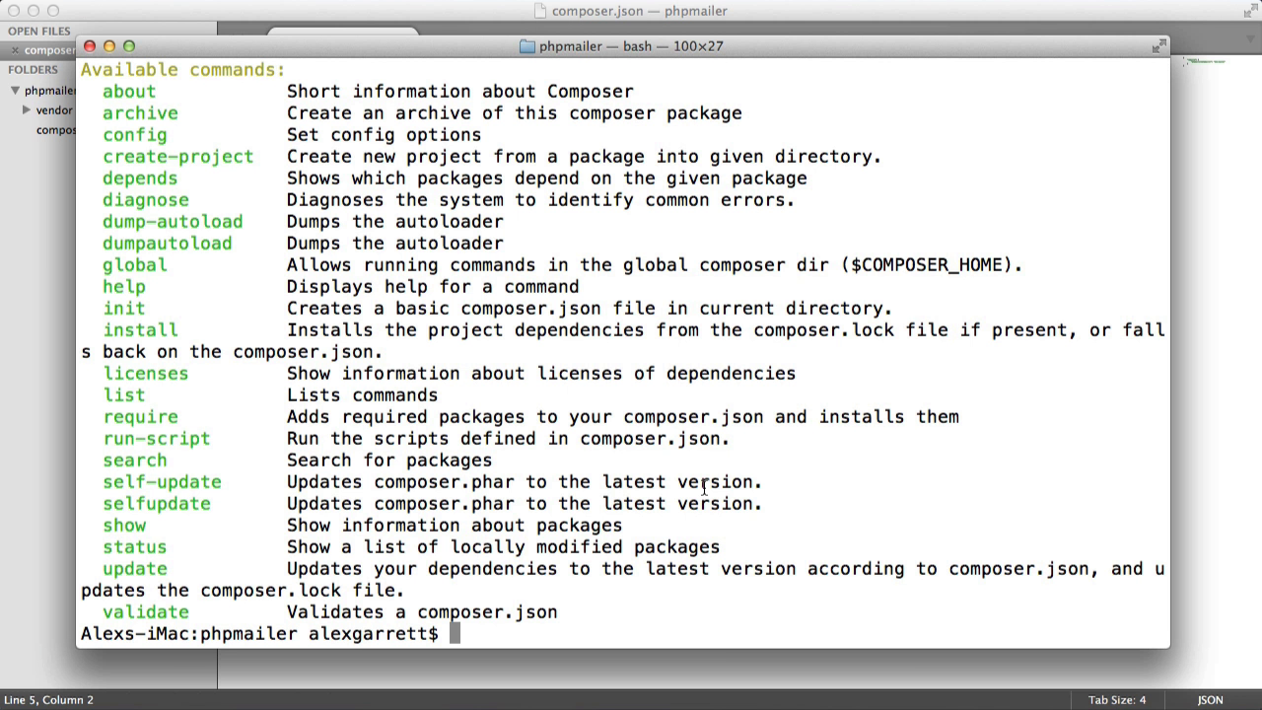
Step: Run 'composer install' in Terminal to fetch phpmailer and generate composer.lock
type("composer")
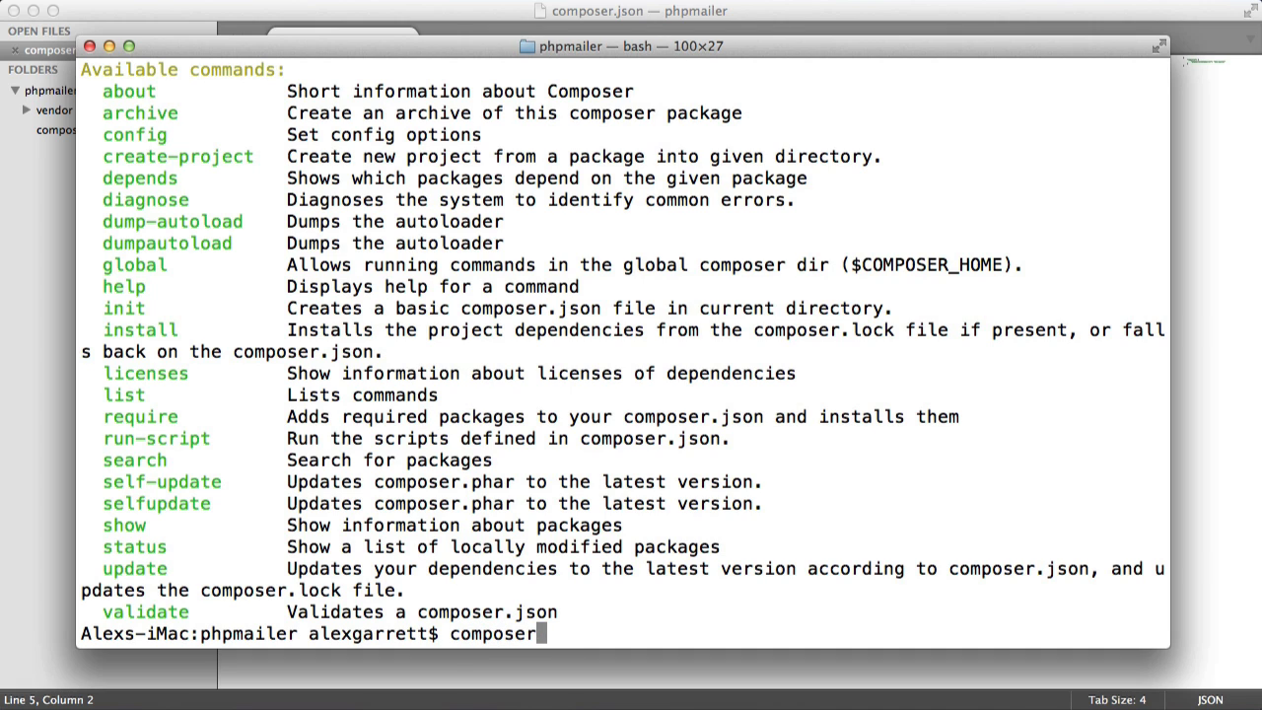
type("install")
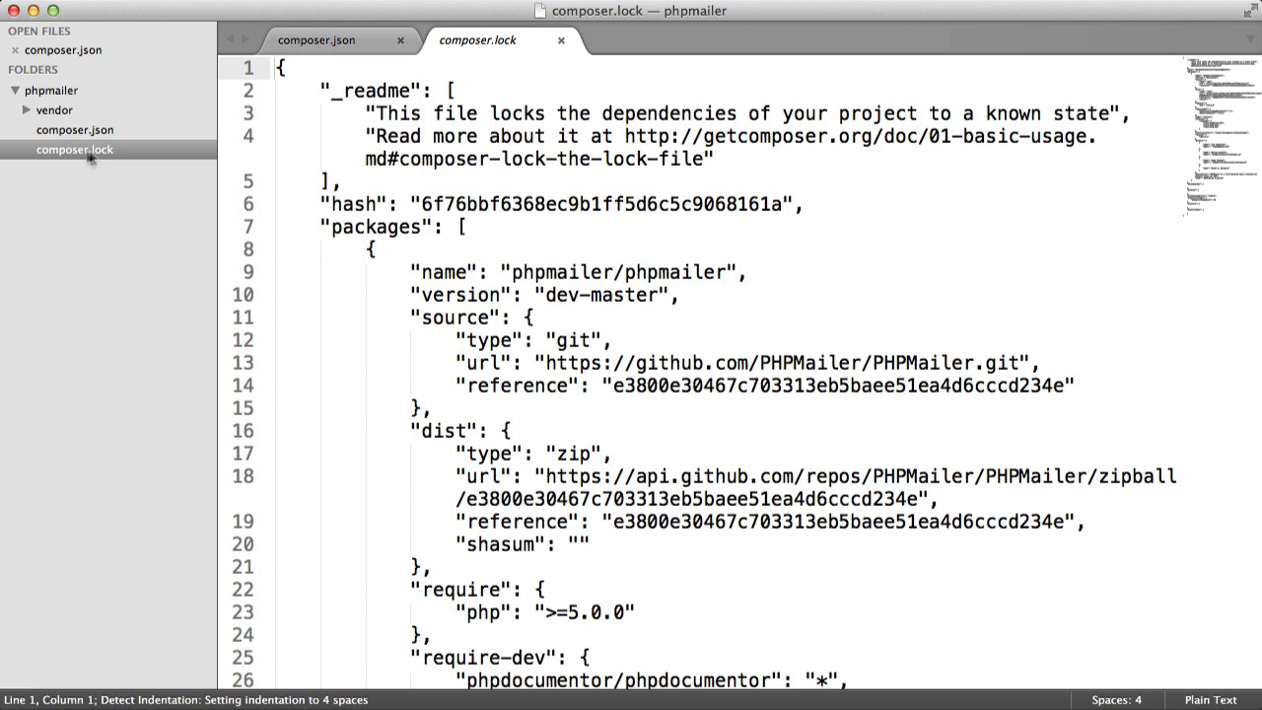
Step: Open composer.lock and browse the vendor composer and phpmailer folders in the sidebar
left_click(55, 110)
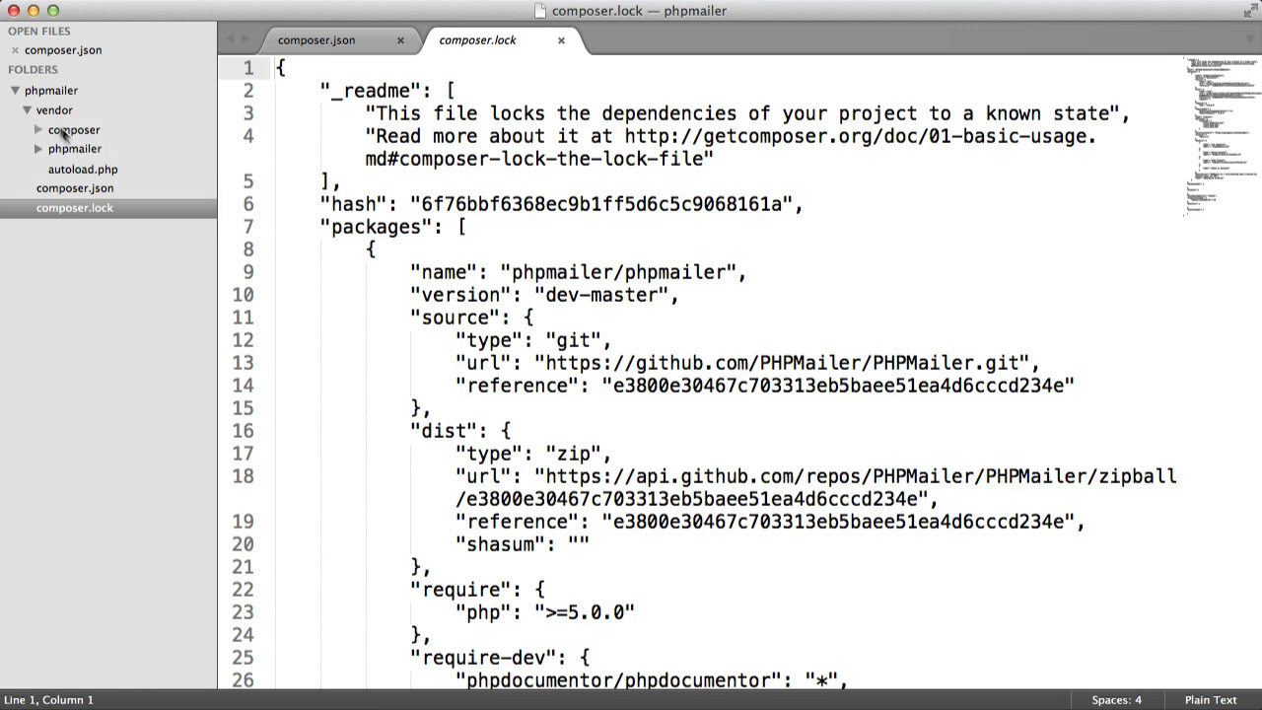
left_click(73, 129)
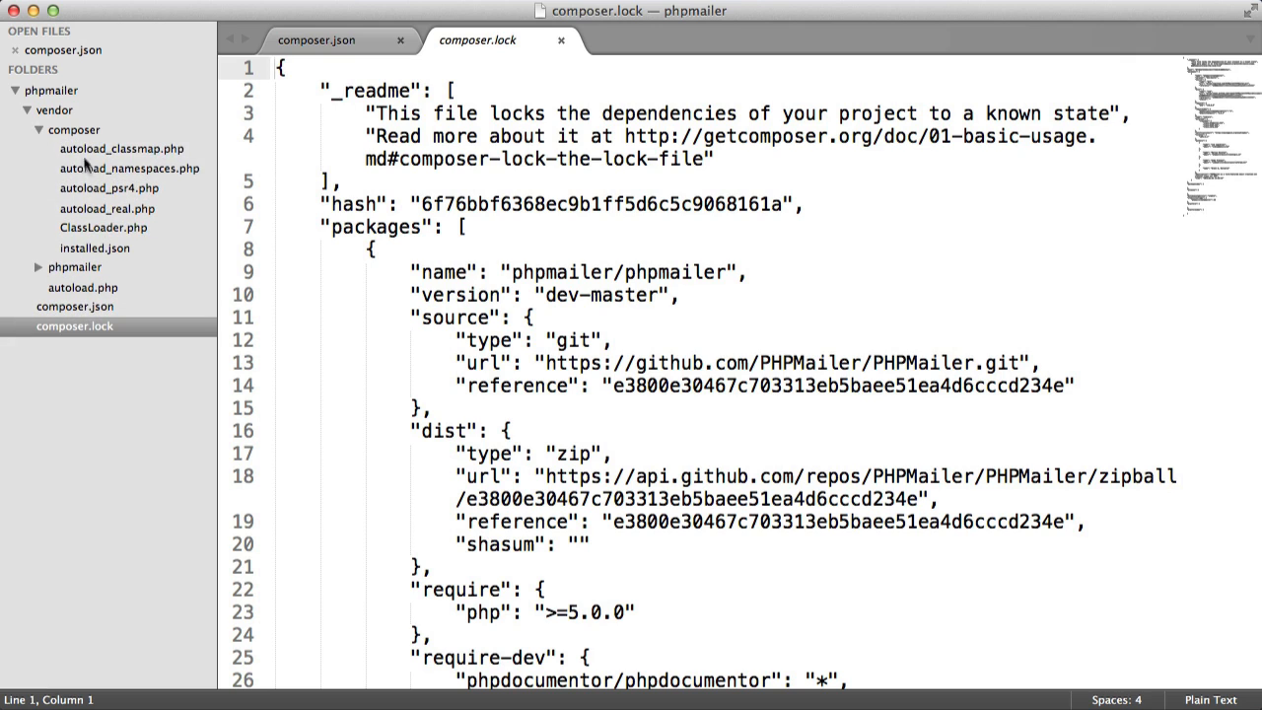
left_click(40, 129)
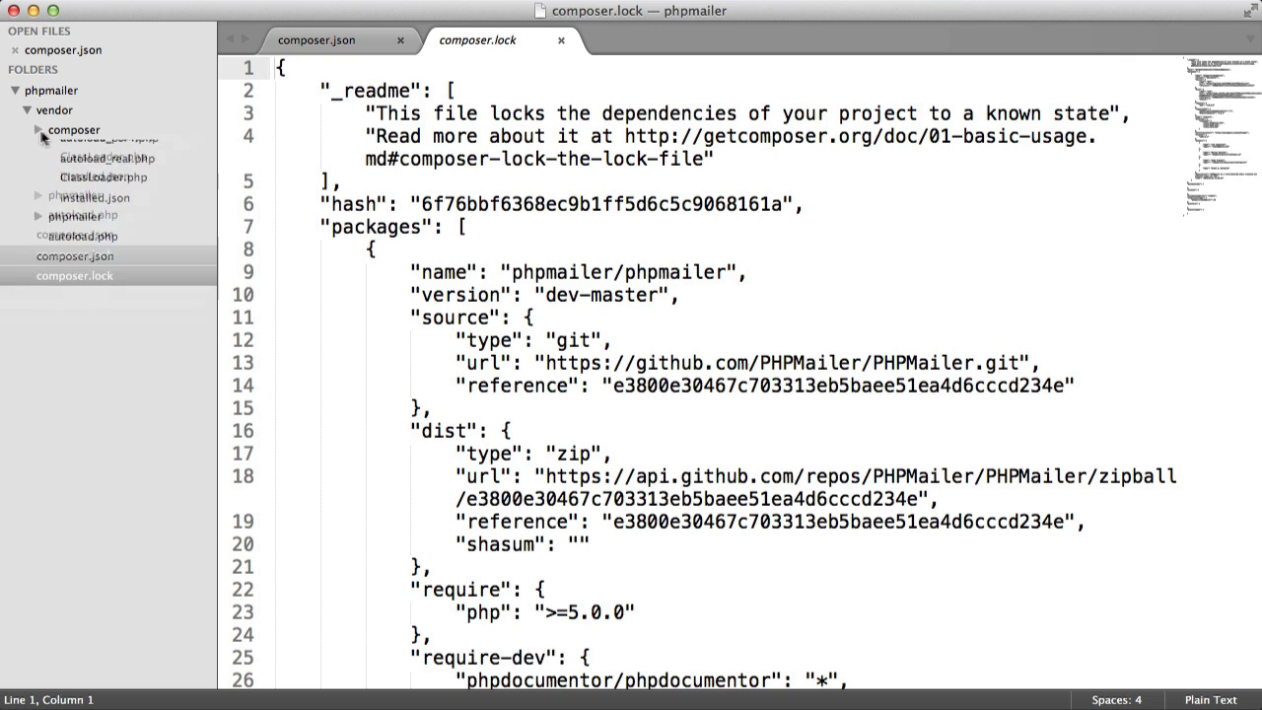
left_click(74, 129)
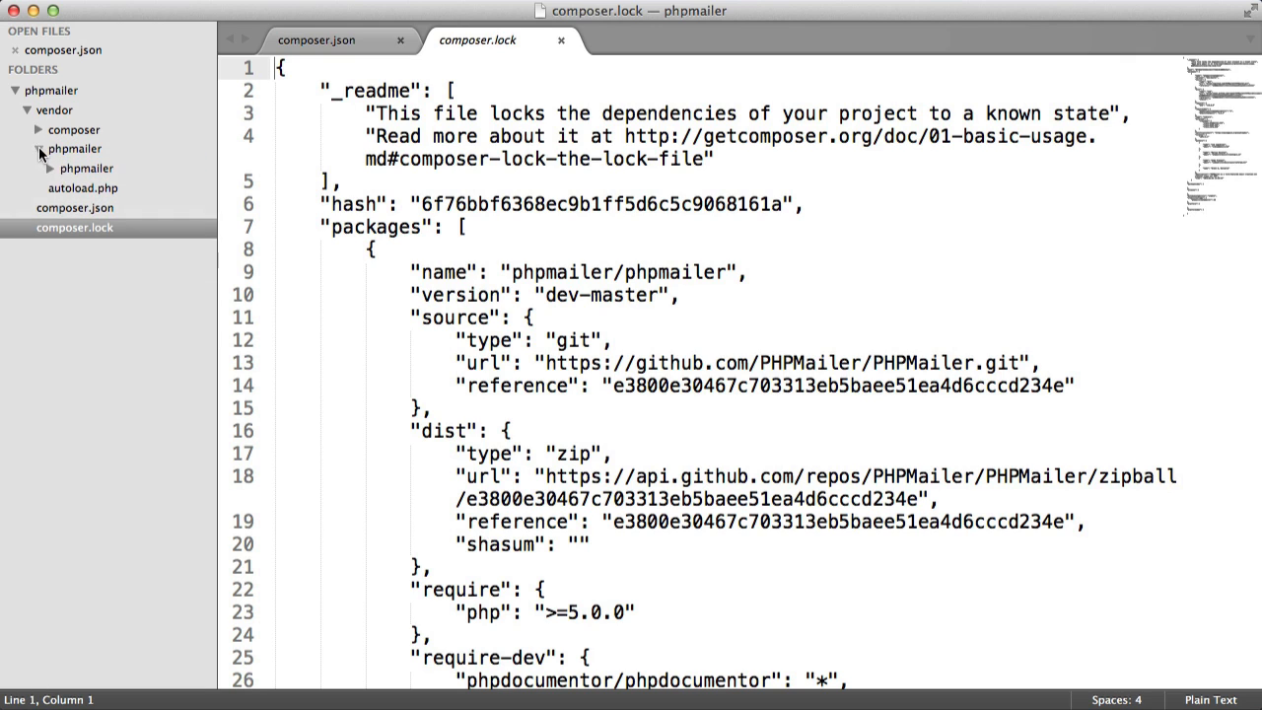
left_click(52, 167)
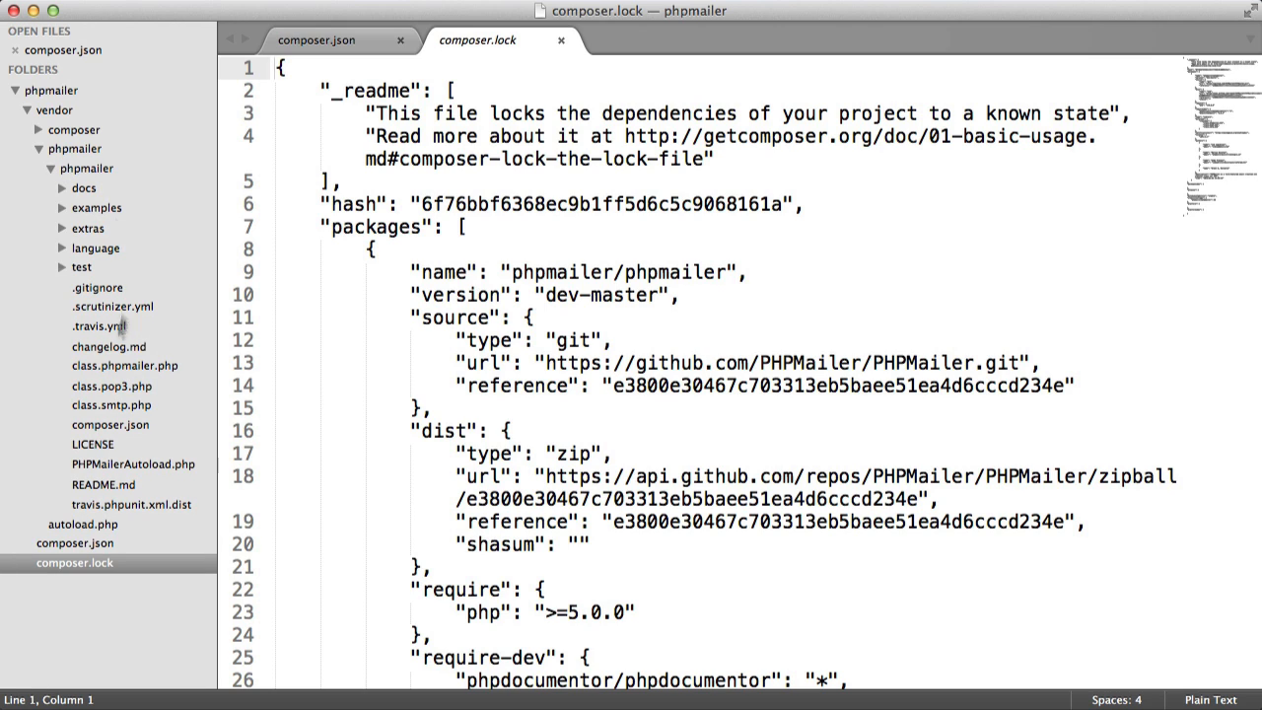
left_click(74, 148)
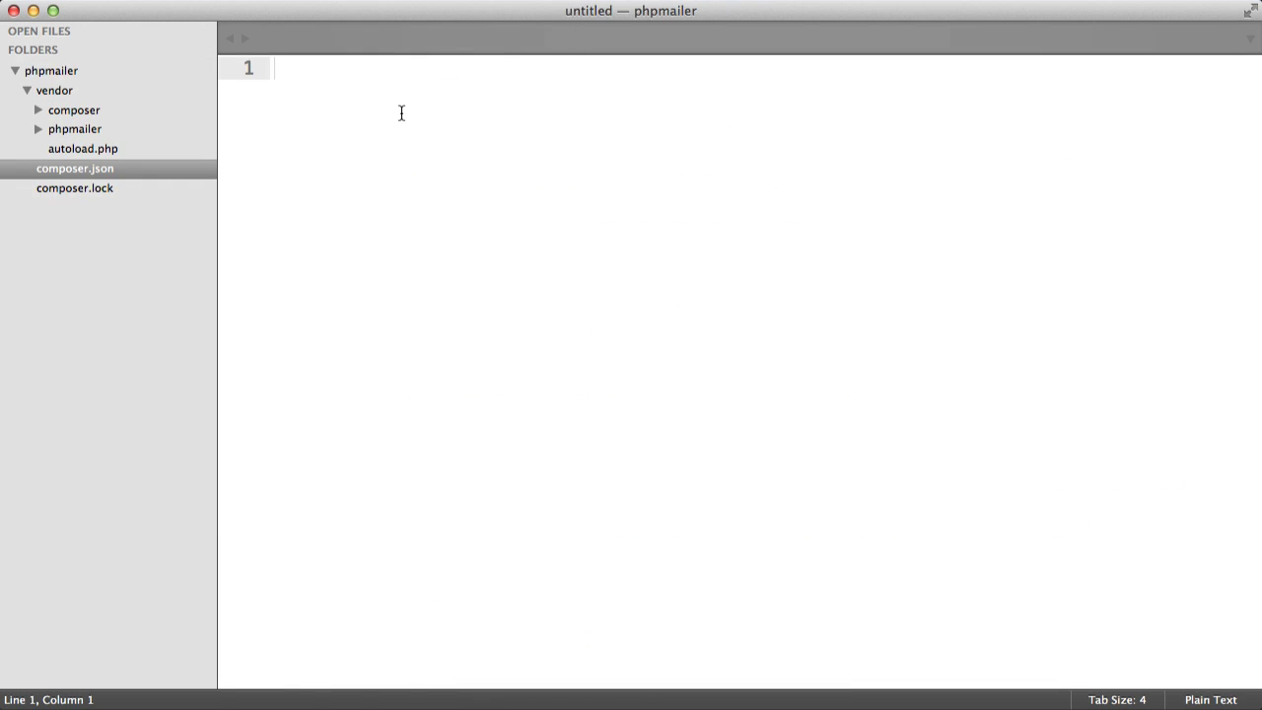
Step: Write <?php require_once 'vendor/autoload.php'; in index.php and open vendor's autoload.php
type("<?php")
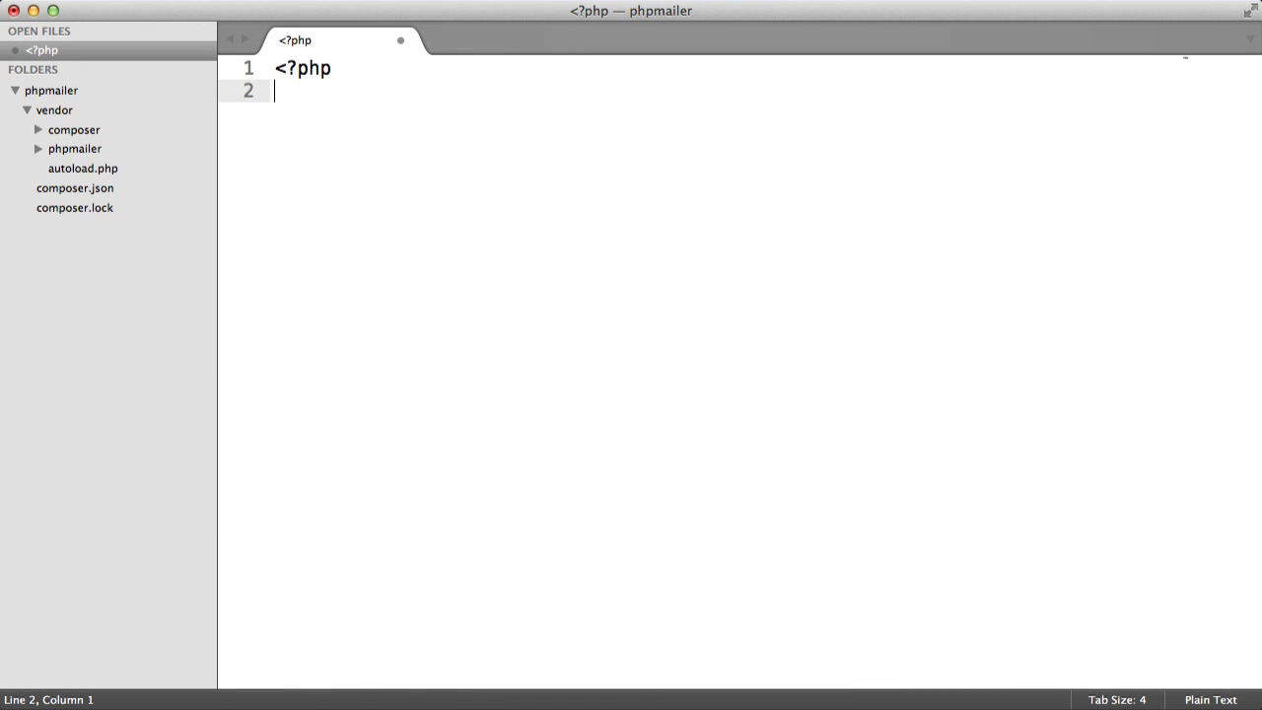
type("require")
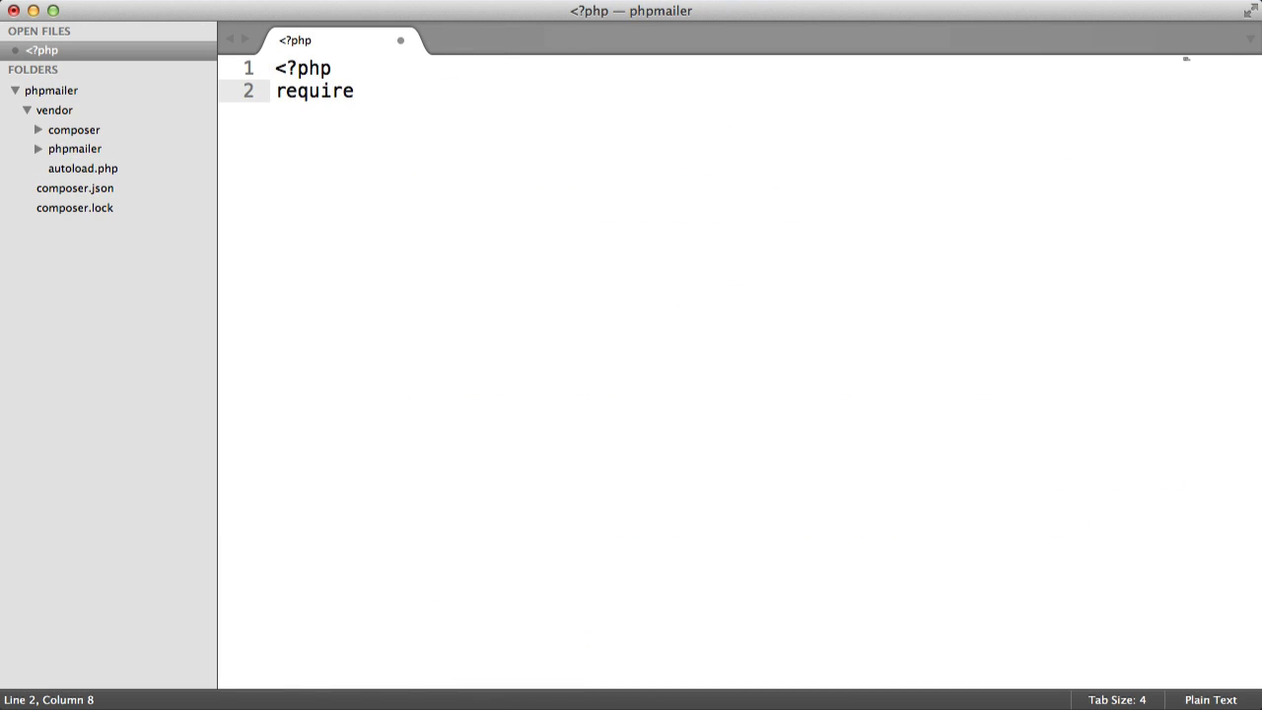
type("_once '';")
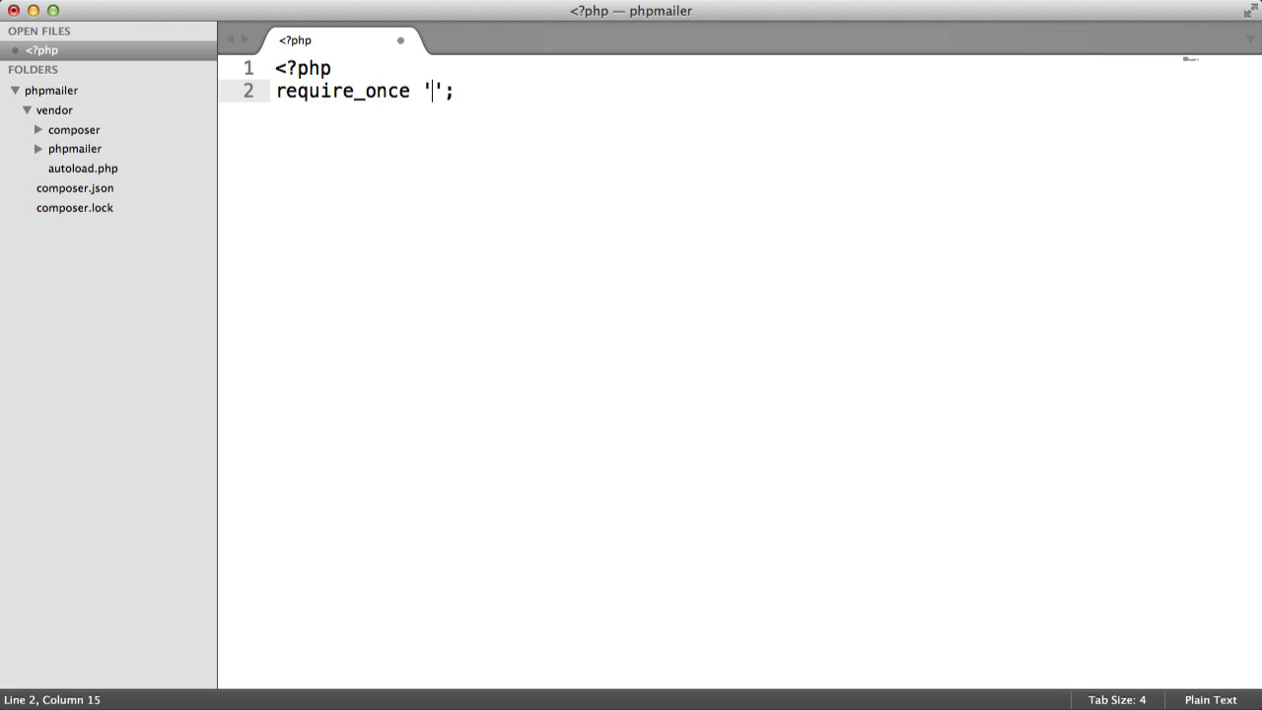
type("vendor")
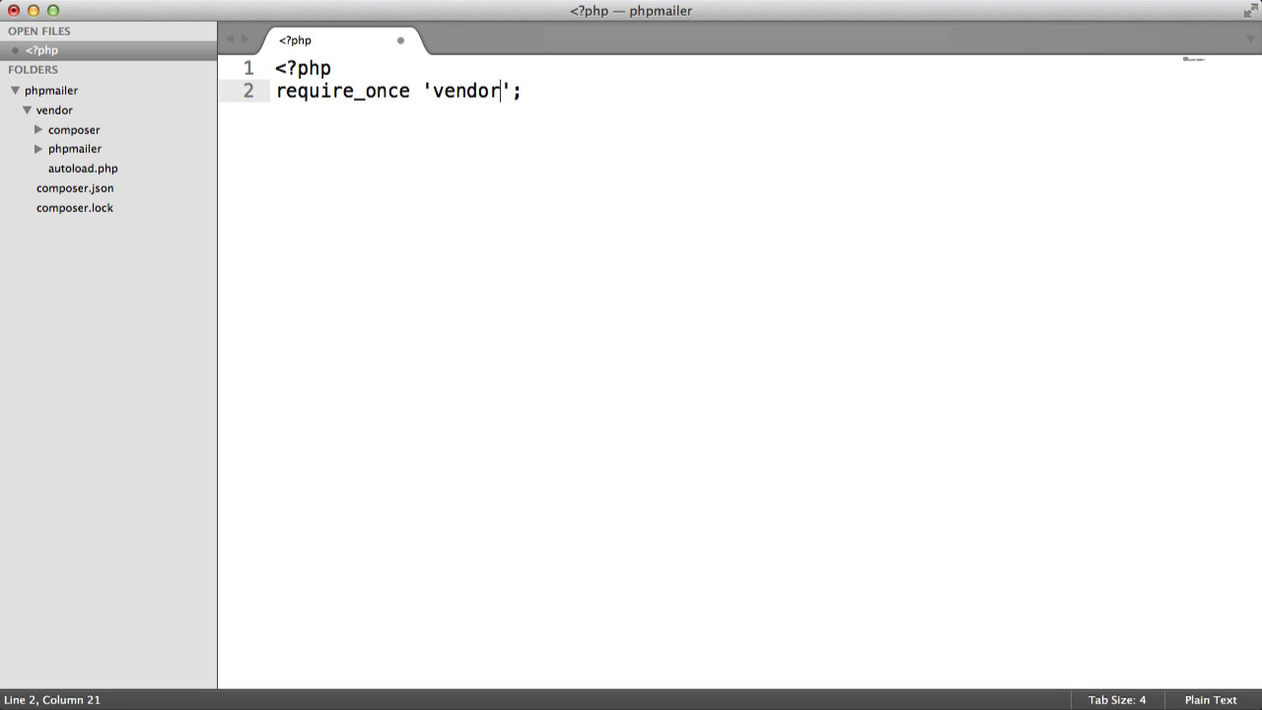
type("/autoload.php")
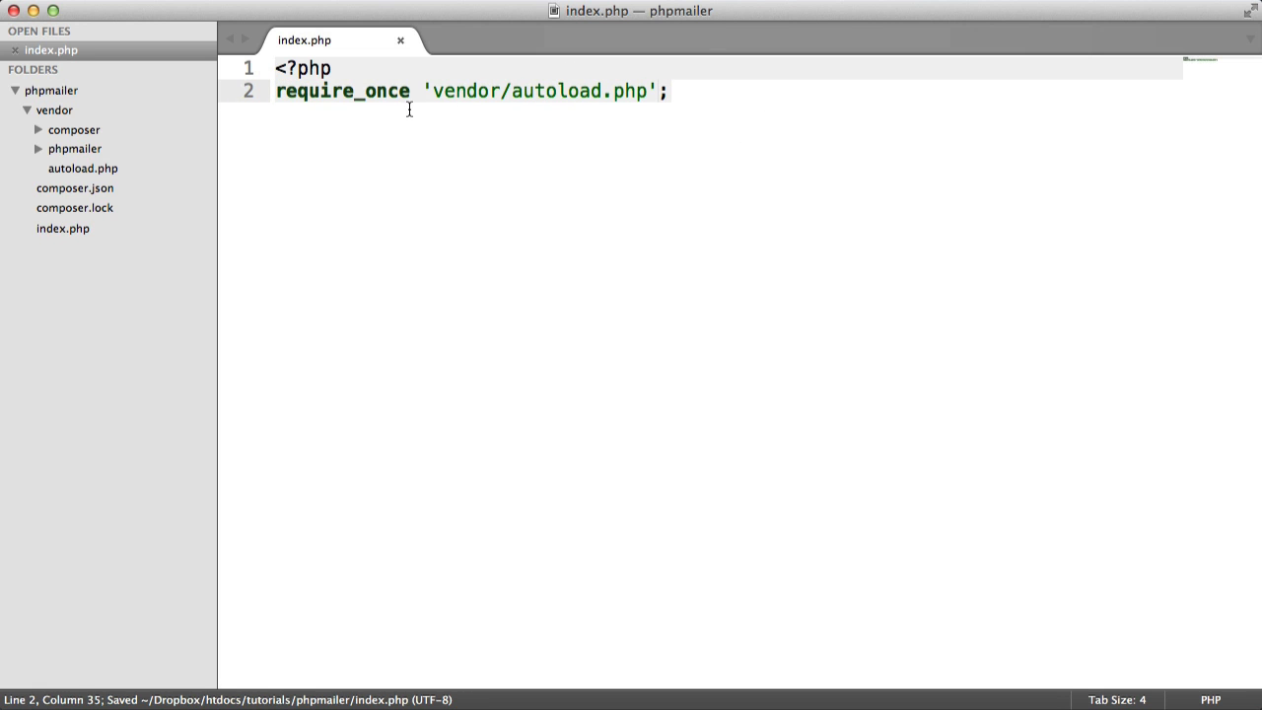
left_click(83, 168)
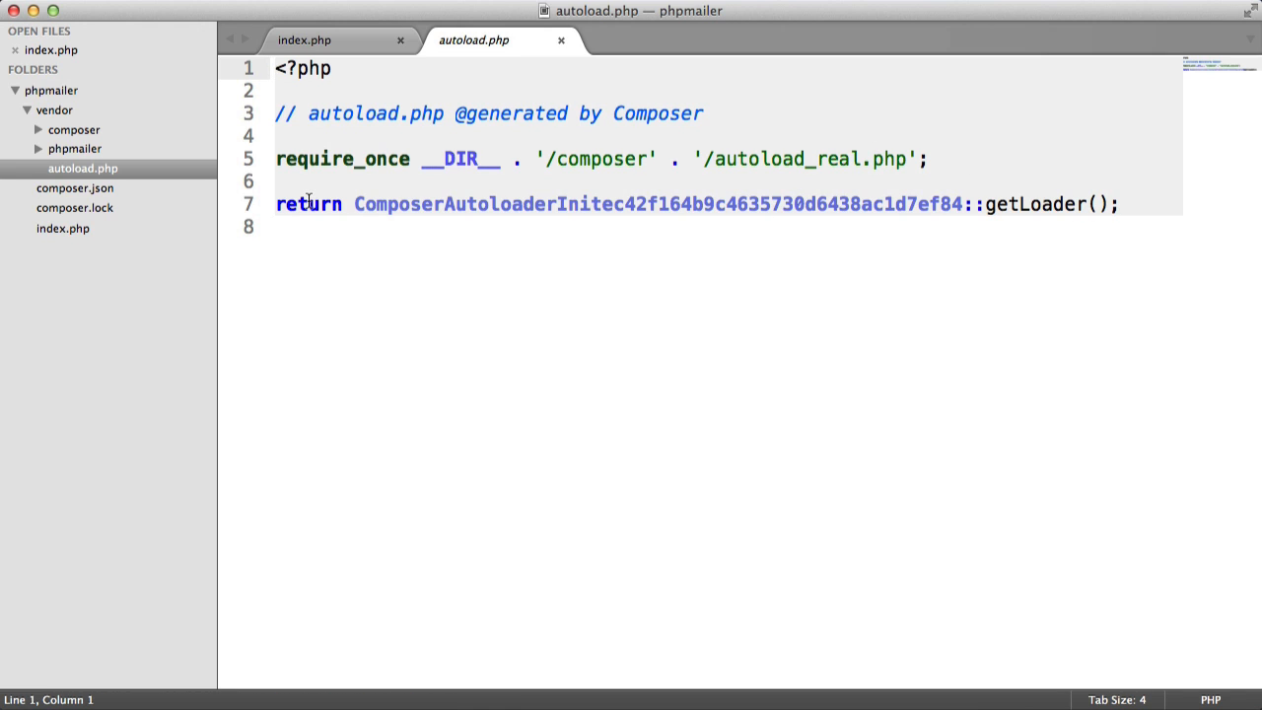
mouse_move(27, 141)
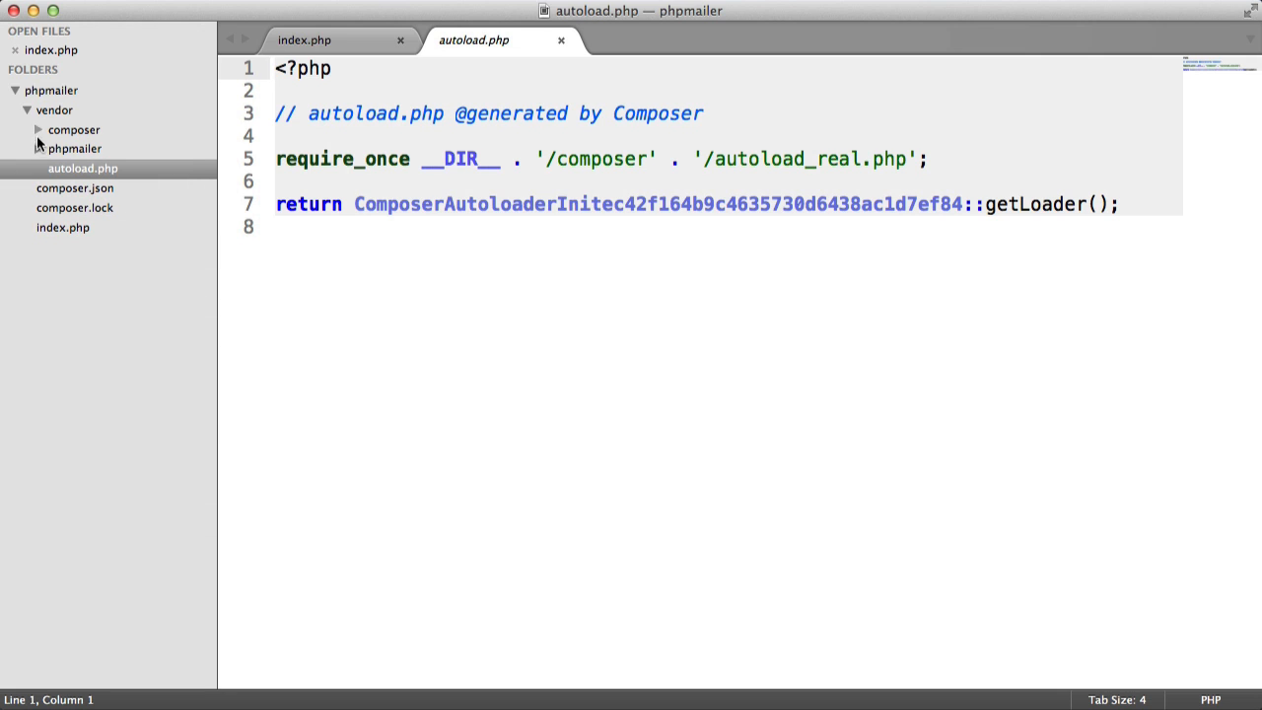
Step: Collapse the vendor folder and reopen composer.json to review the phpmailer requirement
left_click(304, 40)
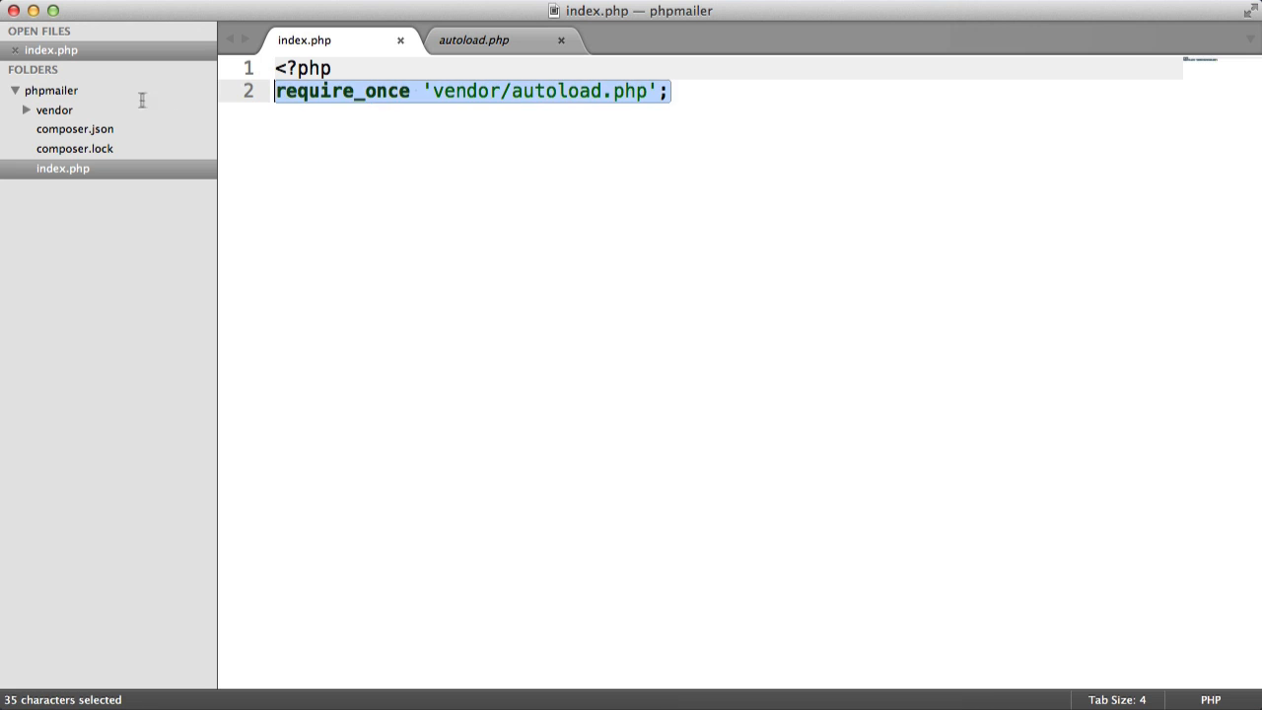
mouse_move(402, 253)
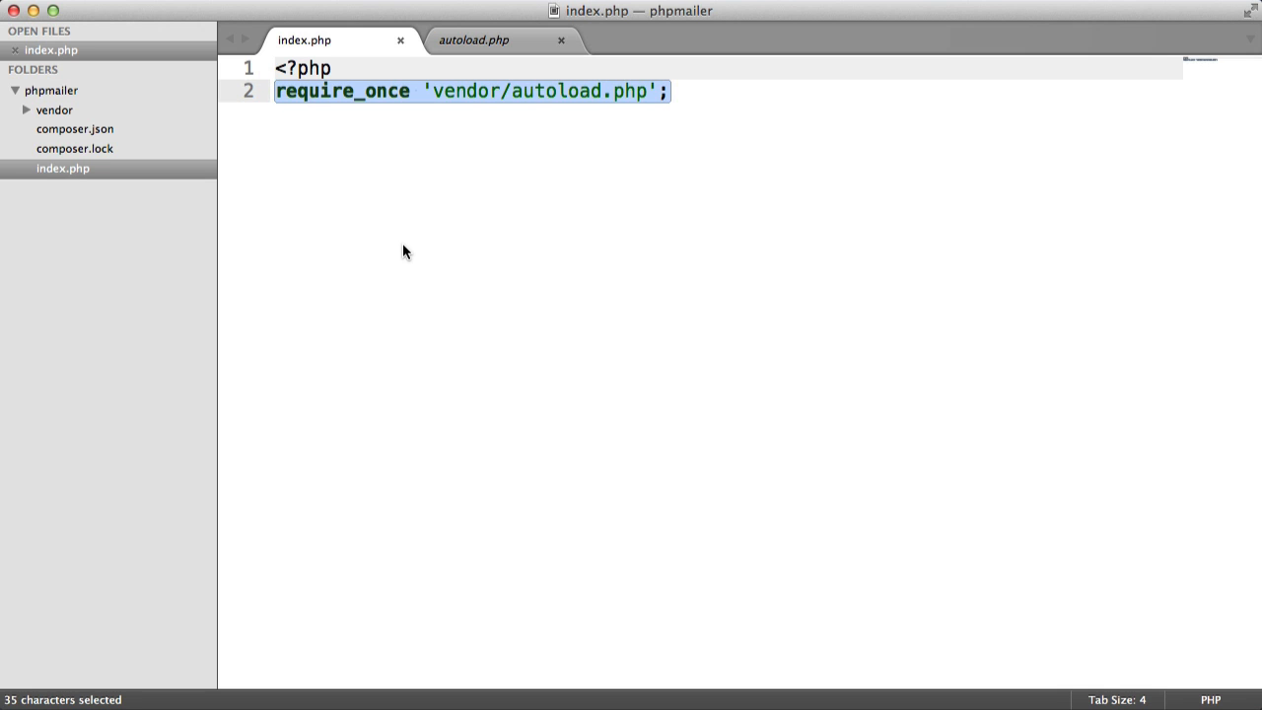
left_click(75, 129)
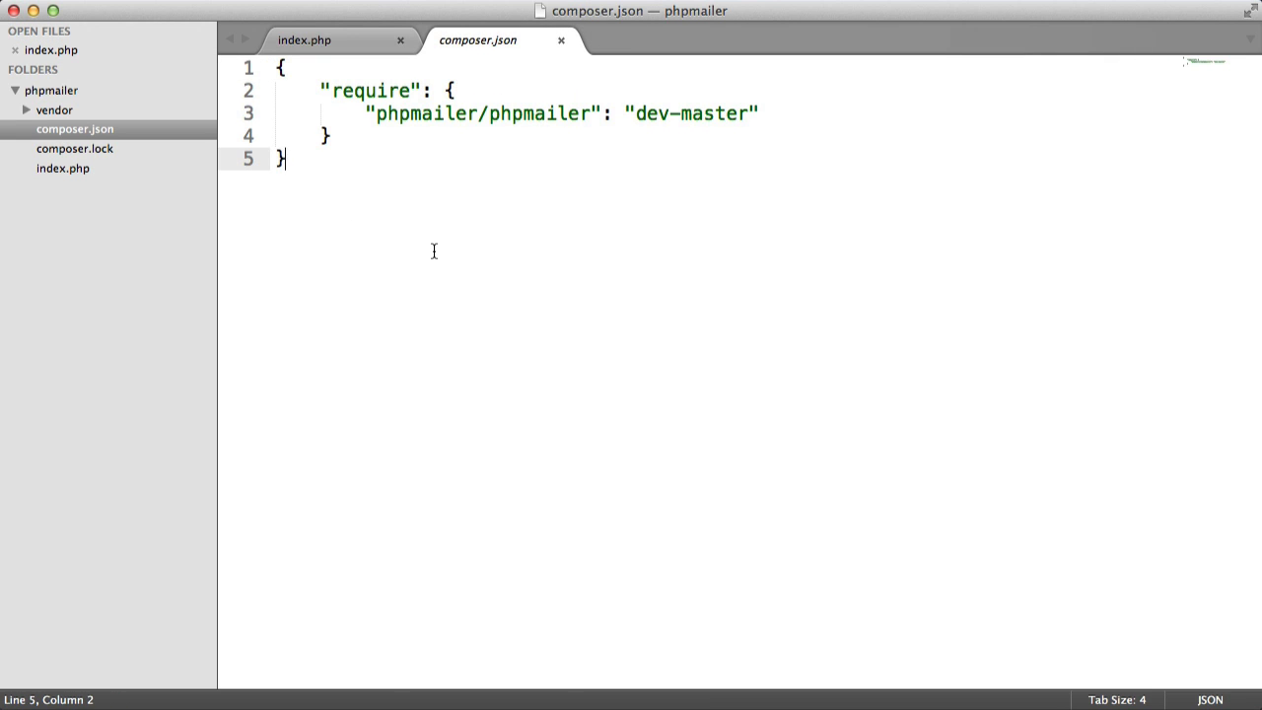
mouse_move(445, 261)
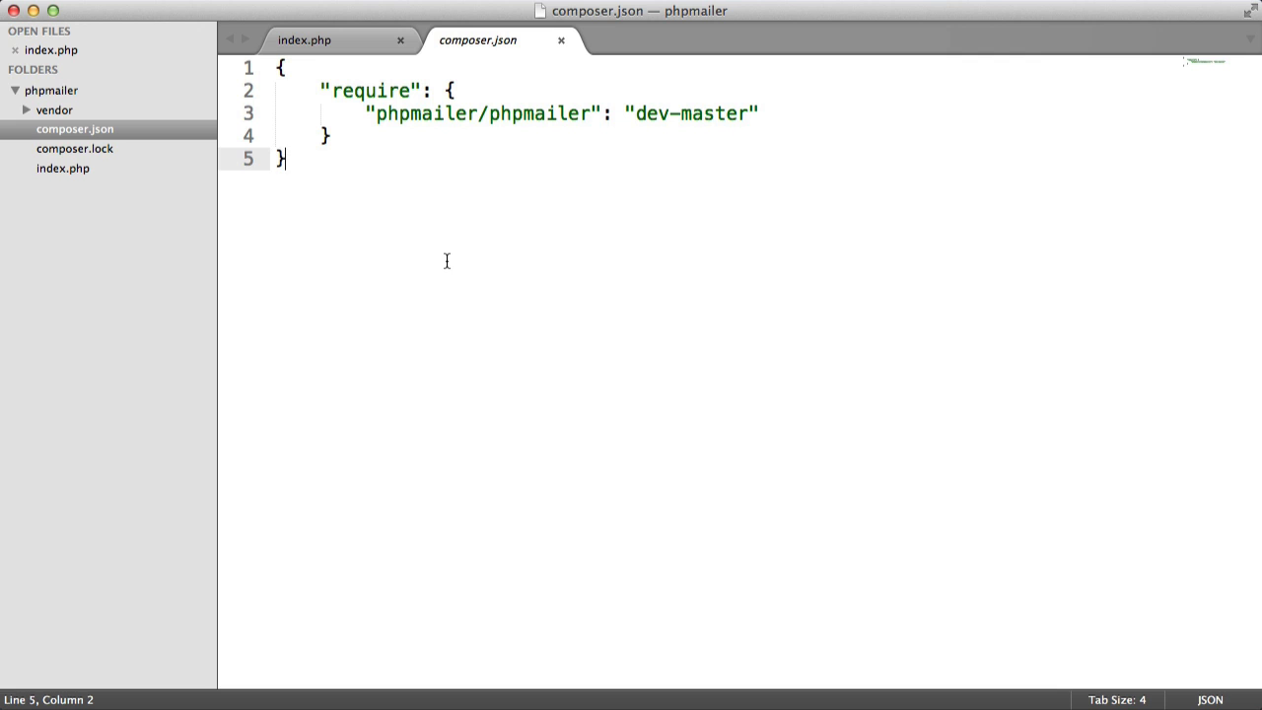
mouse_move(106, 170)
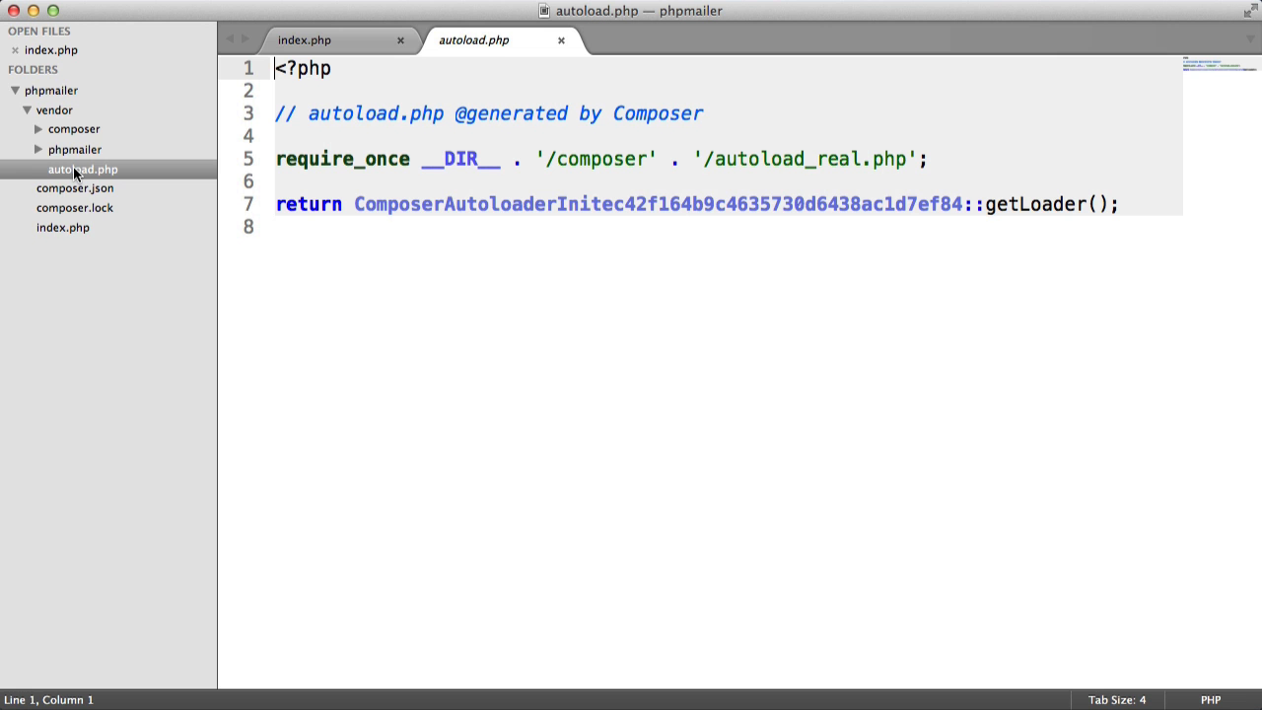
mouse_move(57, 111)
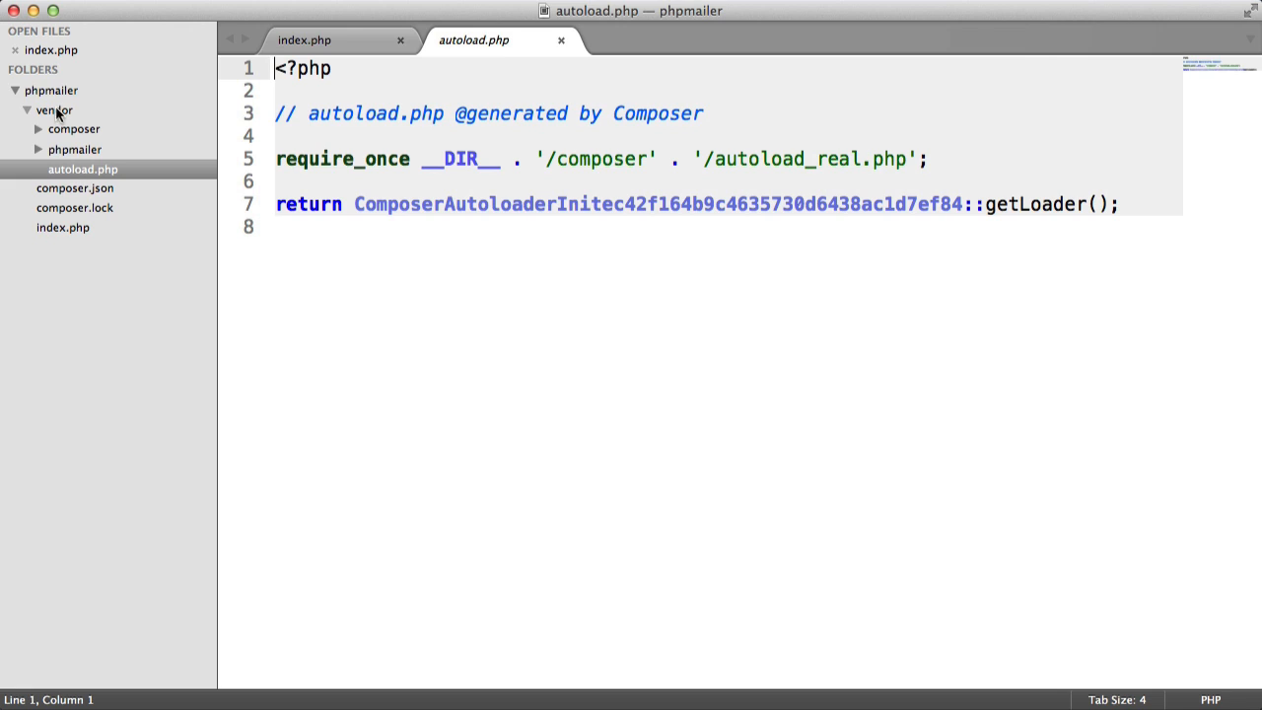